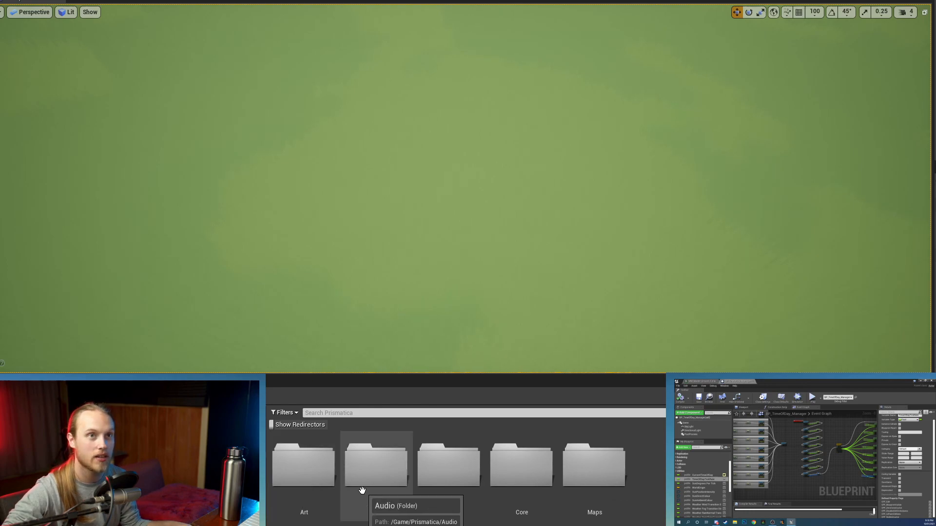
pyautogui.moveTo(310, 464)
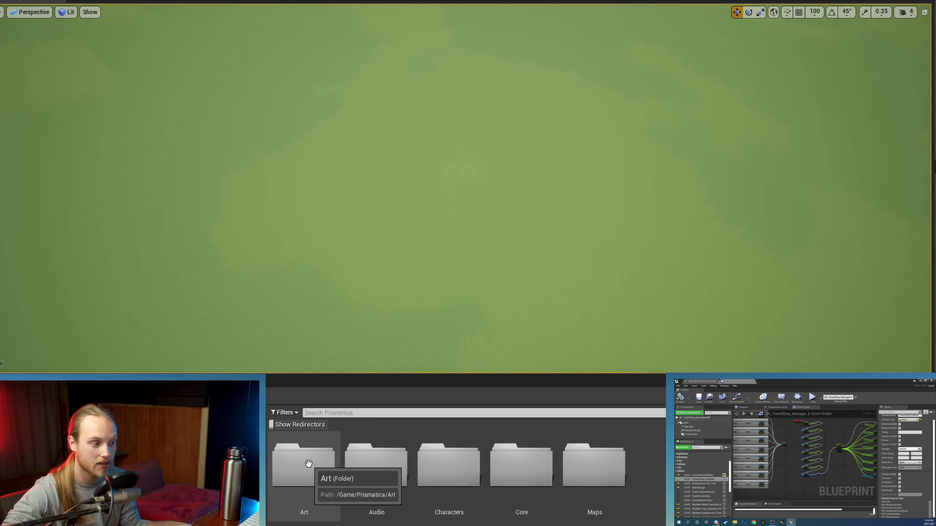
# Step: Navigate Art > Materials > Landscape into the Landscape_Deformation folder
pyautogui.doubleClick(304, 464)
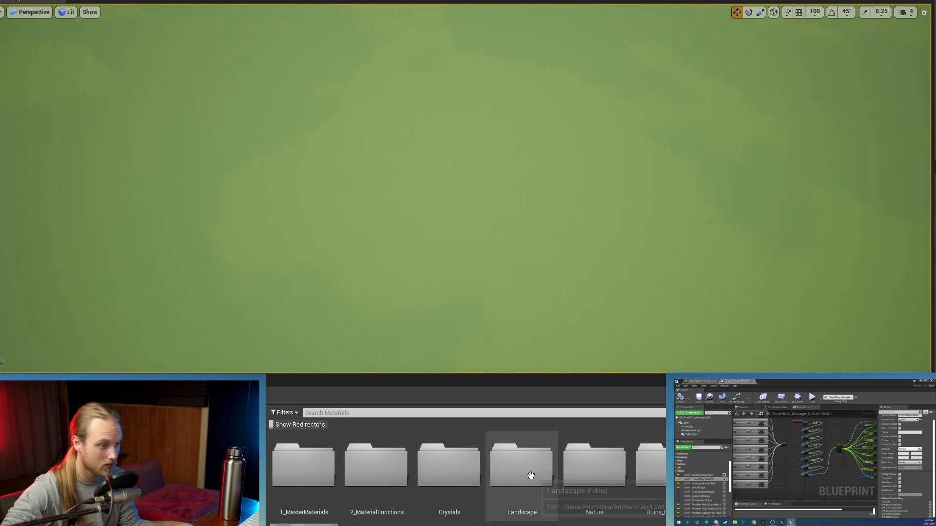
pyautogui.doubleClick(520, 466)
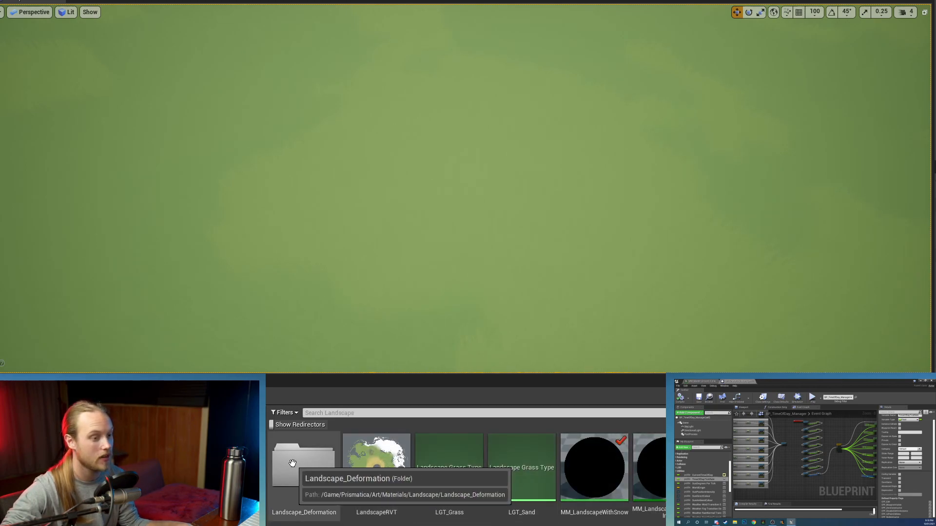
pyautogui.doubleClick(303, 466)
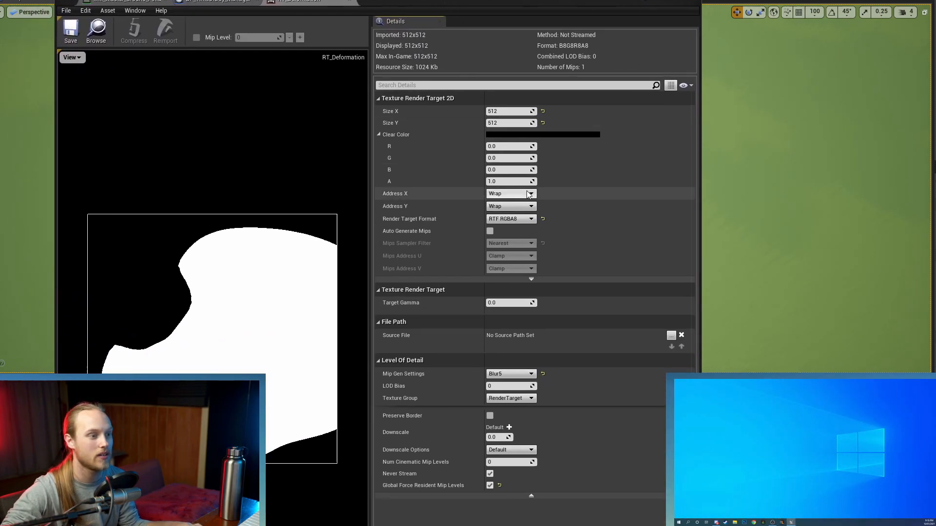
pyautogui.moveTo(416, 223)
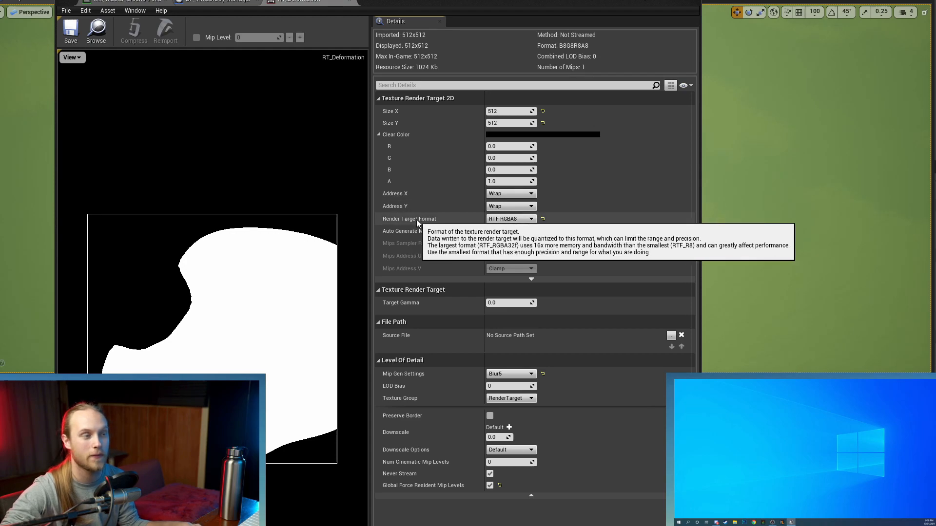
pyautogui.click(510, 219)
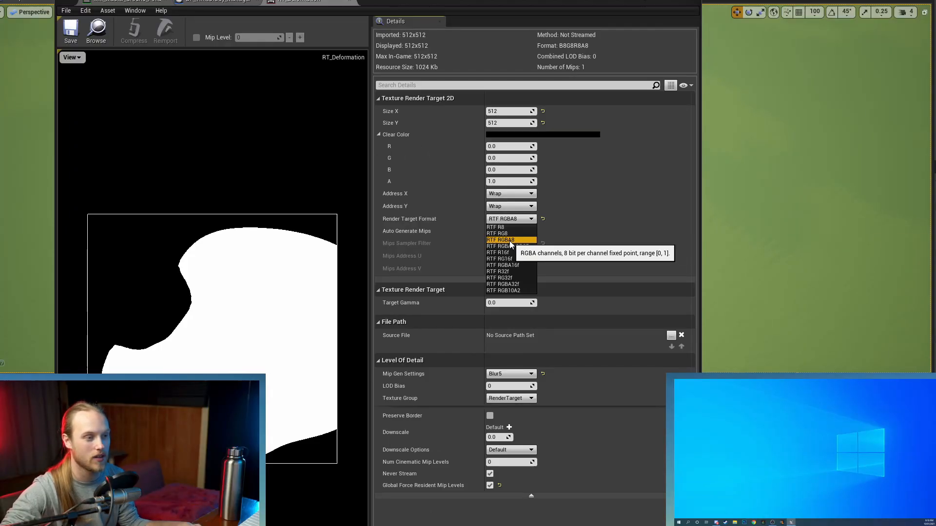
pyautogui.click(508, 240)
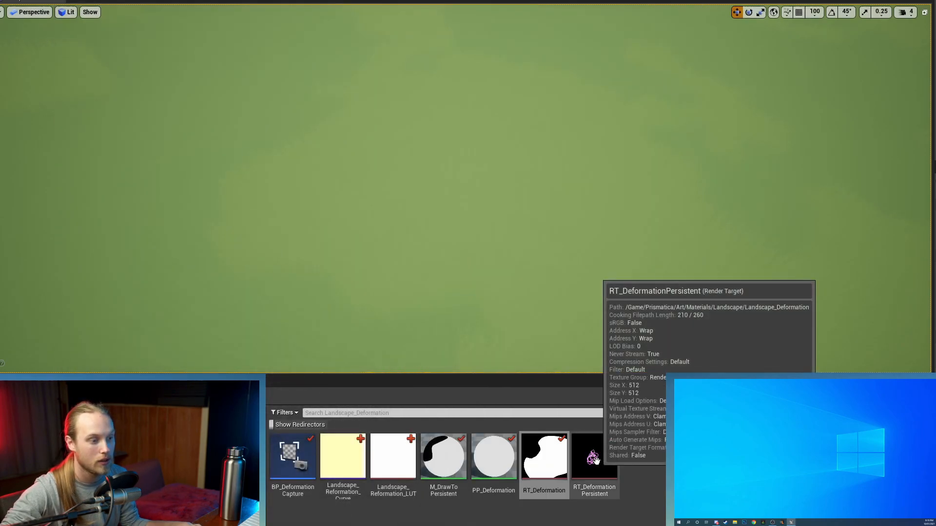
# Step: Inspect RT_DeformationPersistent, then open PP_Deformation in the Material Editor
pyautogui.doubleClick(594, 456)
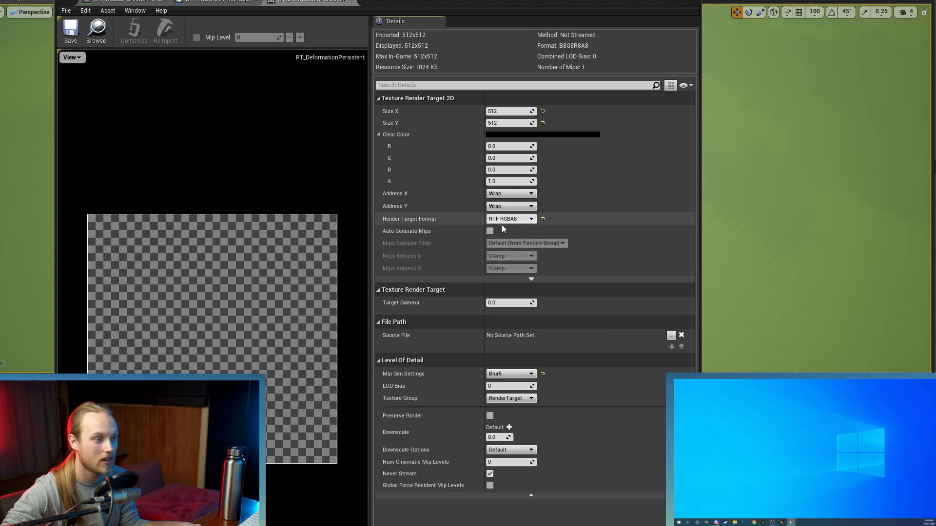
pyautogui.click(510, 218)
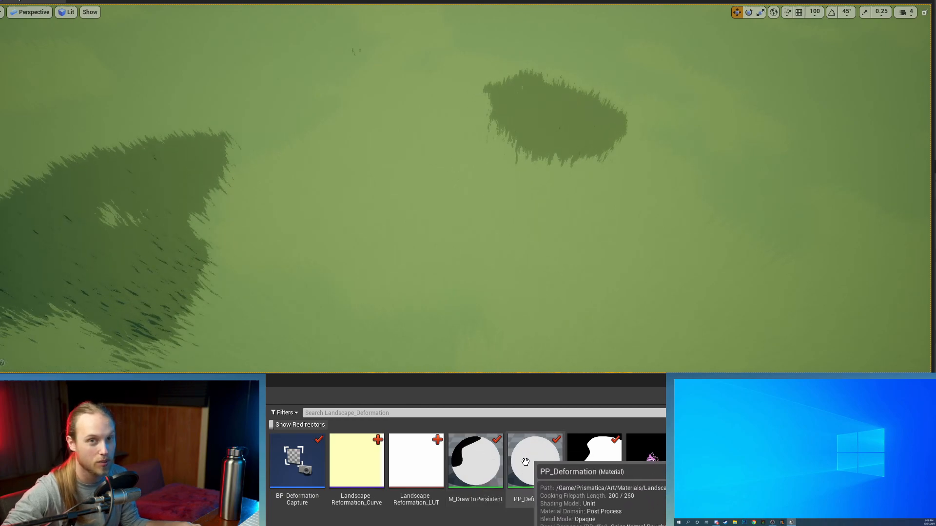
pyautogui.click(535, 459)
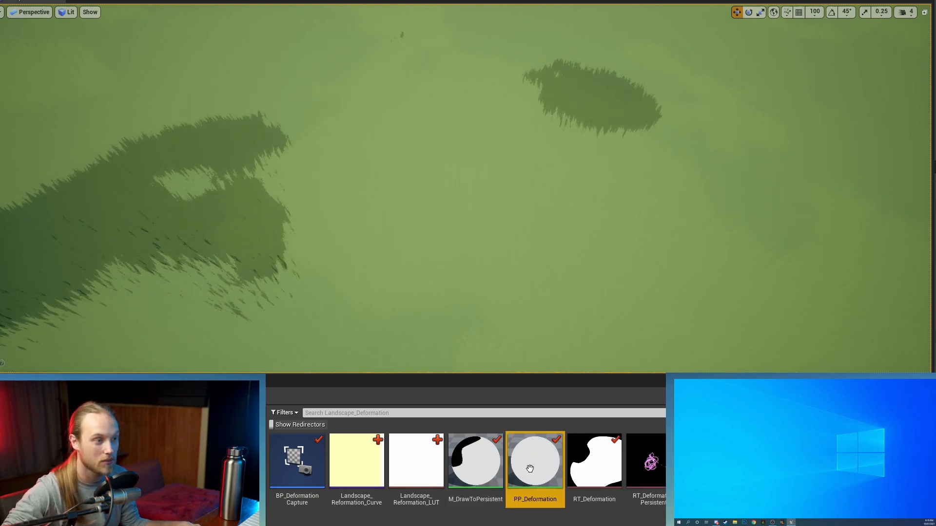
pyautogui.doubleClick(535, 459)
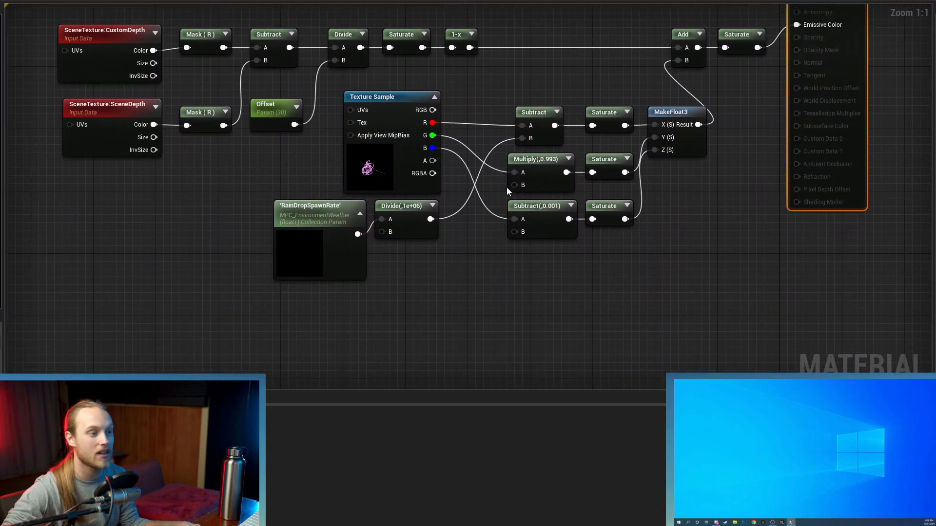
# Step: Remove the blue-channel Subtract branch, leaving MakeFloat3 fed by red and green only
pyautogui.scroll(3)
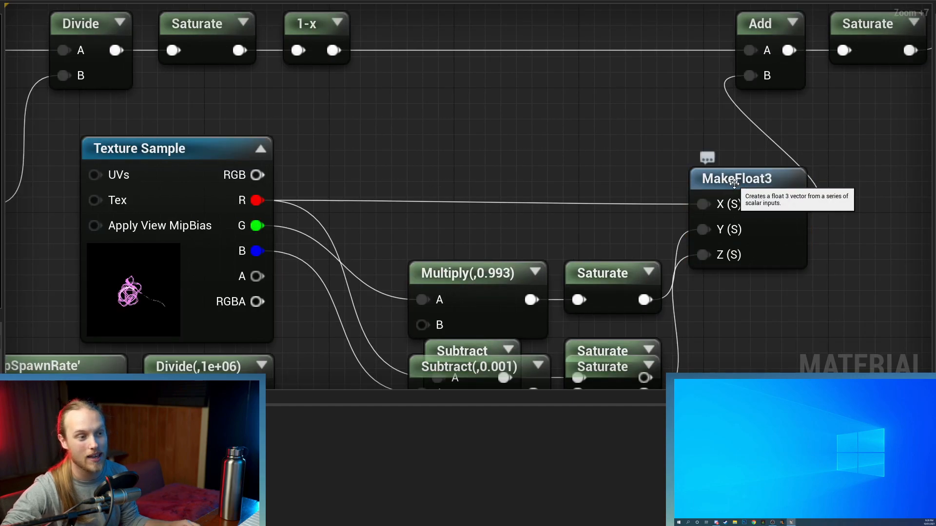
pyautogui.click(740, 178)
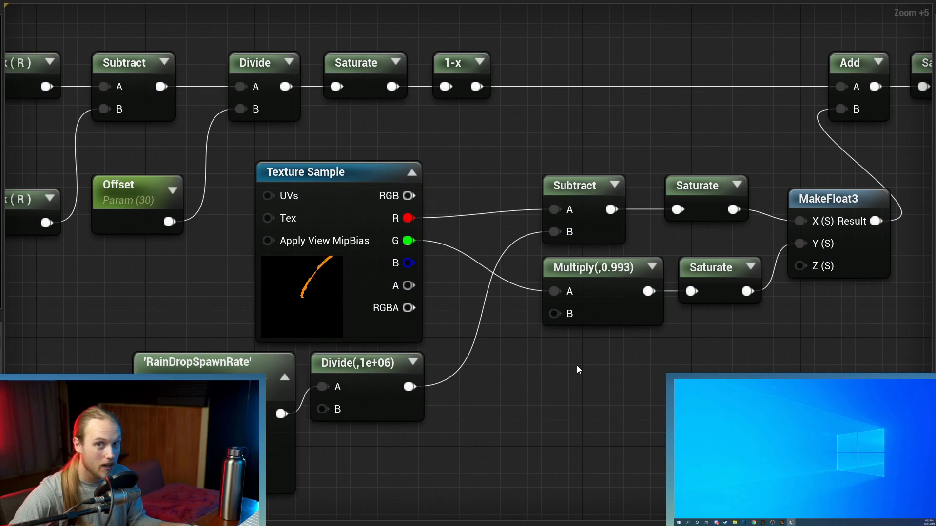
pyautogui.moveTo(703, 160)
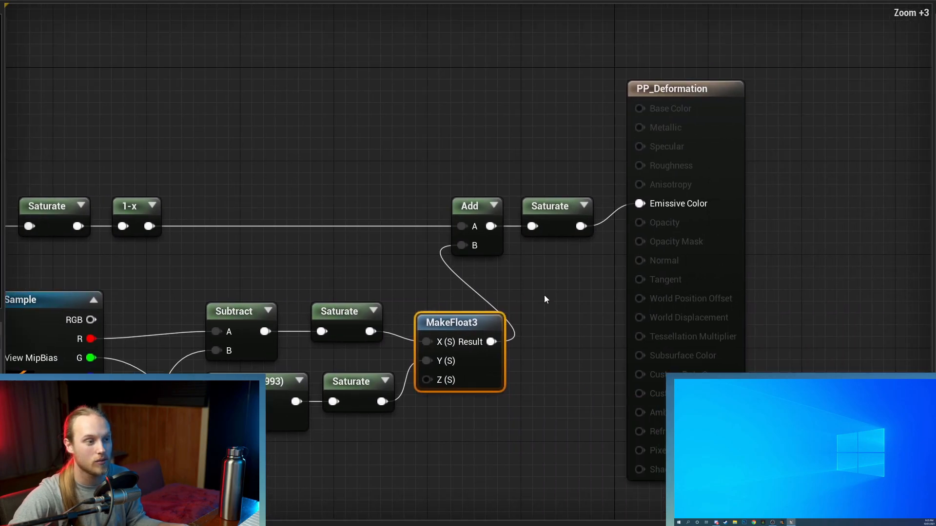
pyautogui.scroll(3)
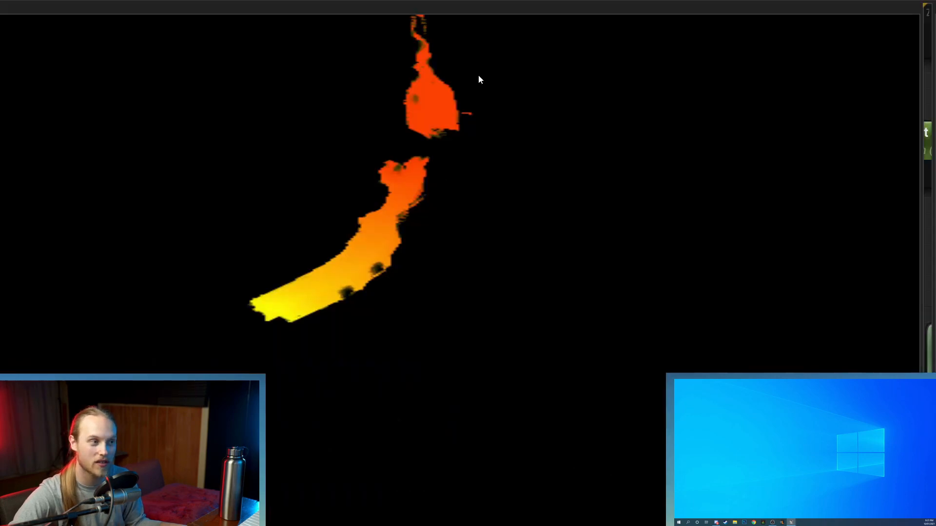
pyautogui.moveTo(307, 298)
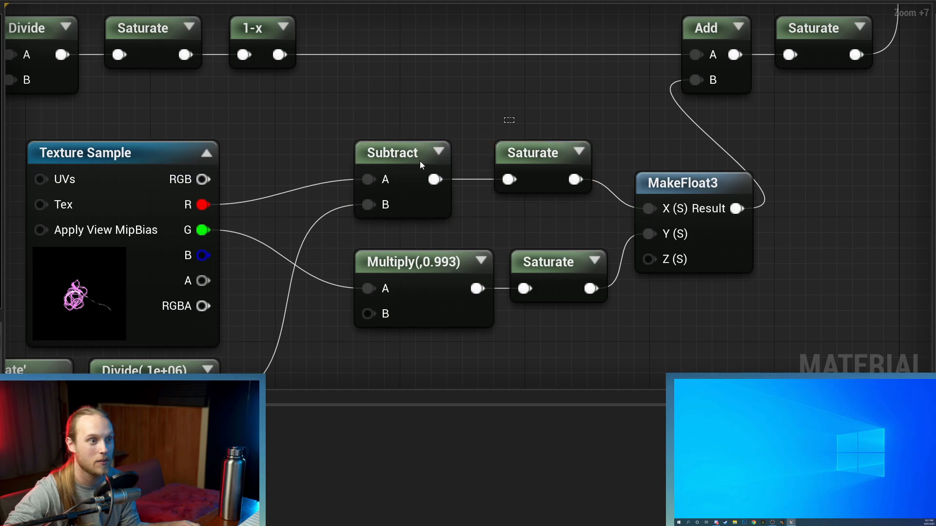
# Step: Inspect the red-channel Subtract node and the RainDropSpawnRate parameter
pyautogui.click(400, 167)
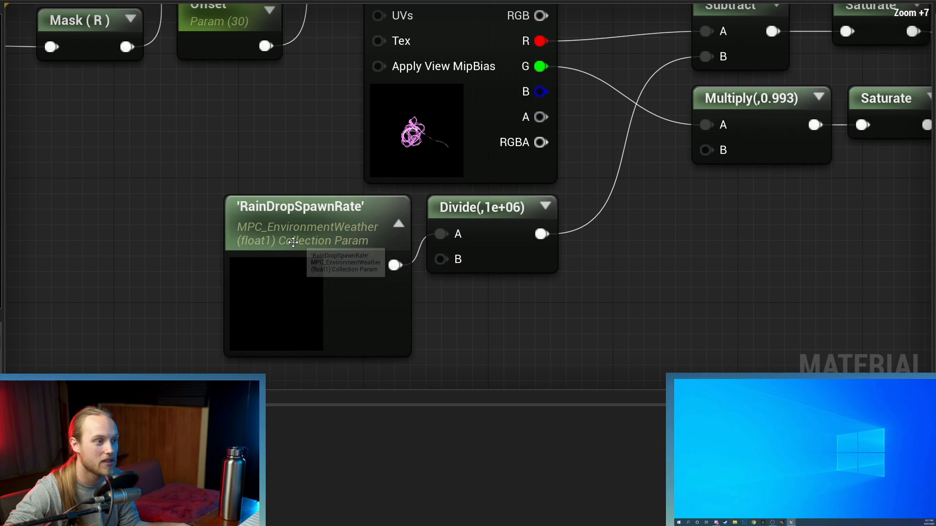
pyautogui.click(298, 207)
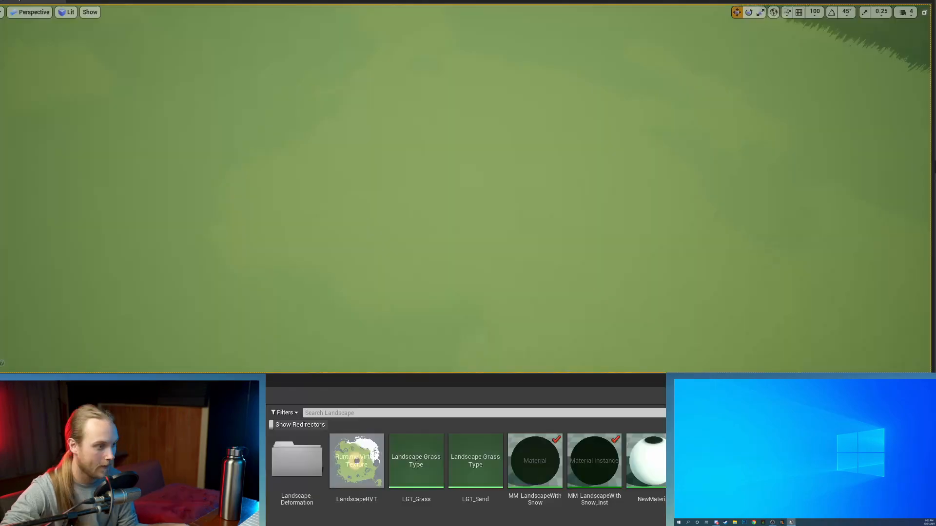
# Step: Open MM_LandscapeWithSnow in the Material Editor
pyautogui.click(534, 460)
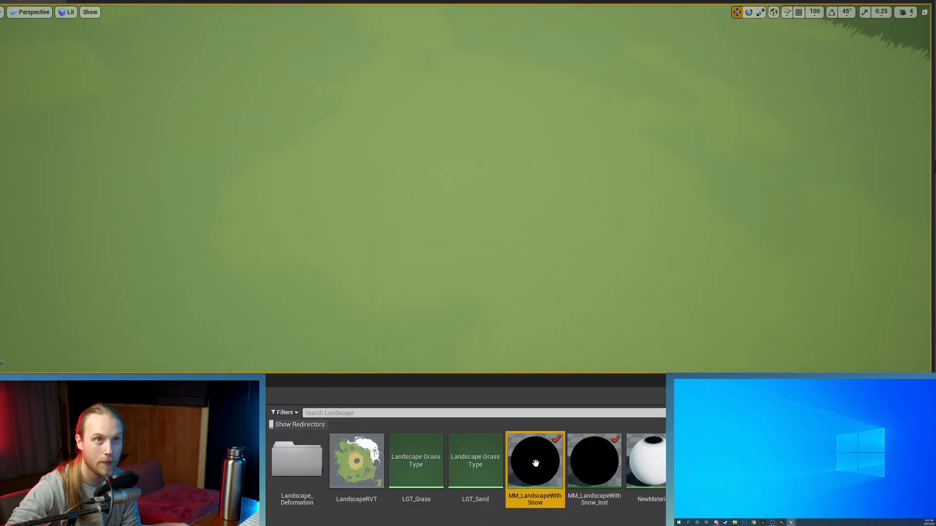
pyautogui.doubleClick(534, 460)
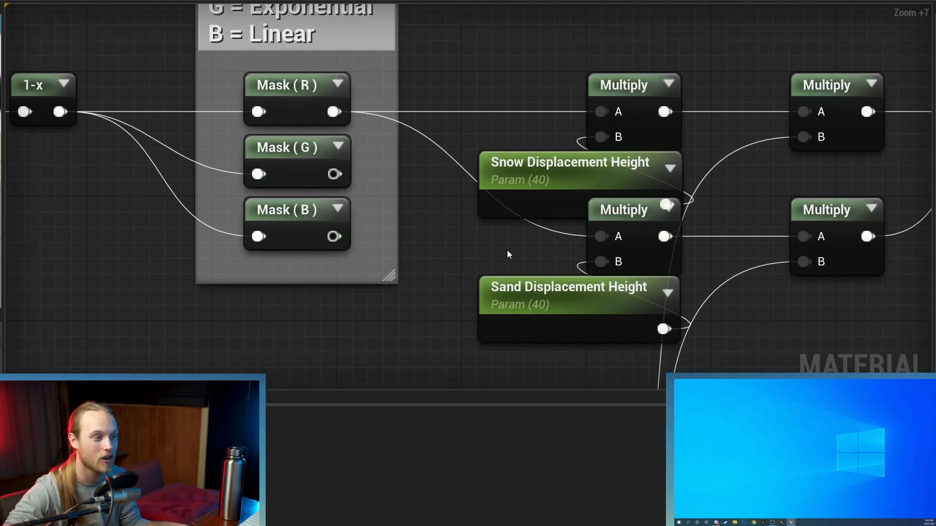
# Step: Zoom the landscape material graph to read the mask channel comment
pyautogui.scroll(-3)
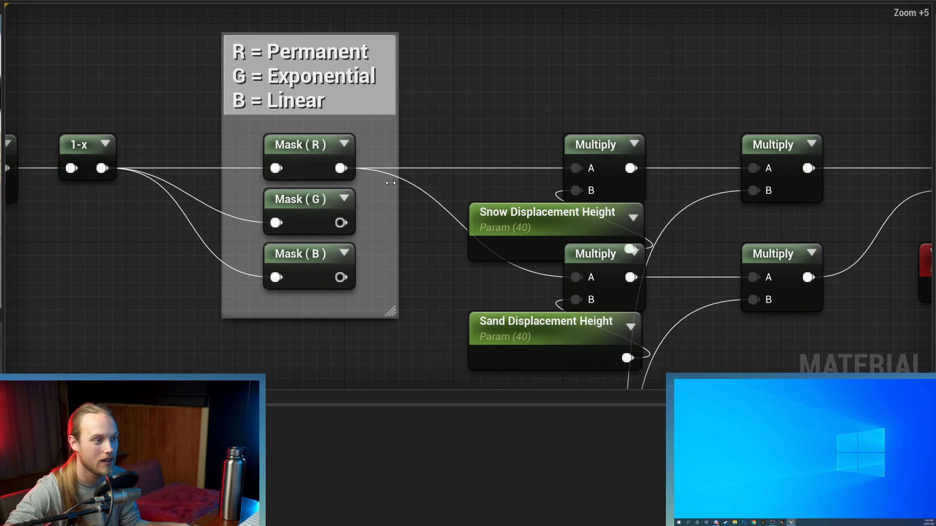
pyautogui.moveTo(334, 157)
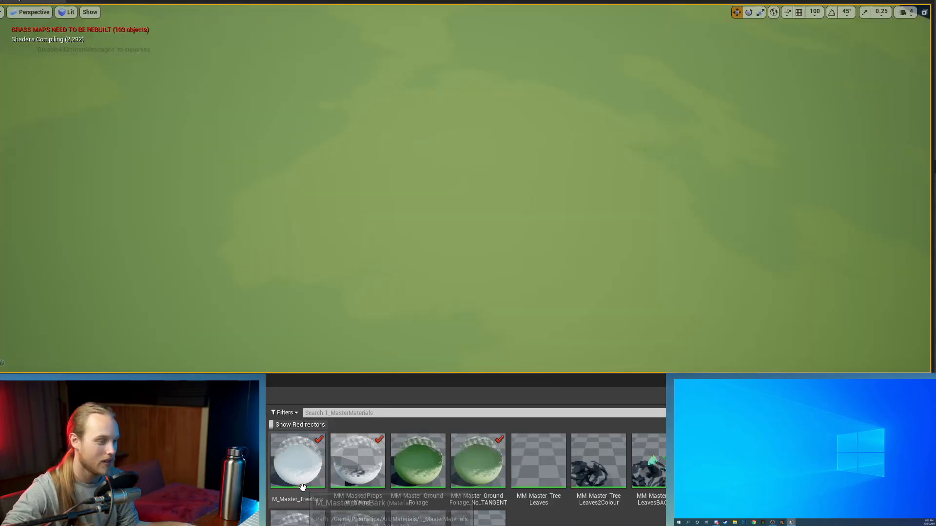
pyautogui.moveTo(482, 464)
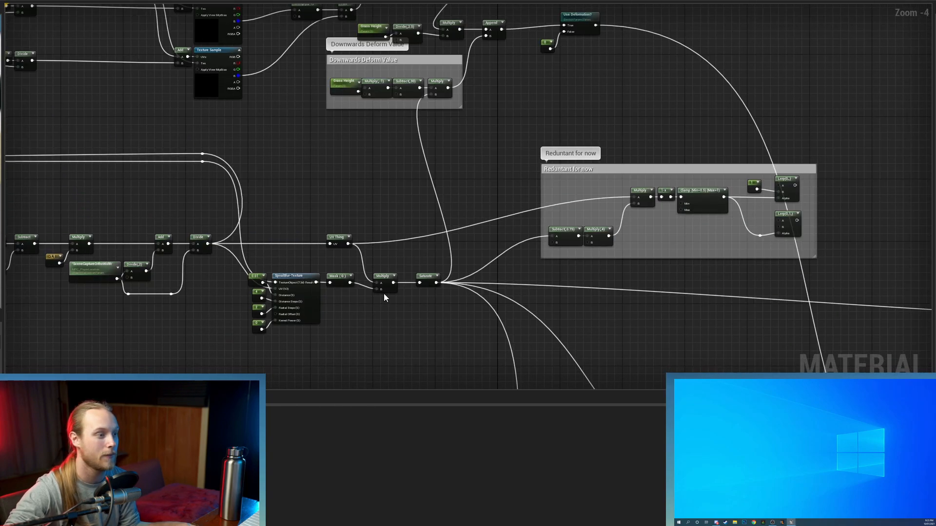
# Step: Zoom the view toward the grass deformation nodes
pyautogui.scroll(3)
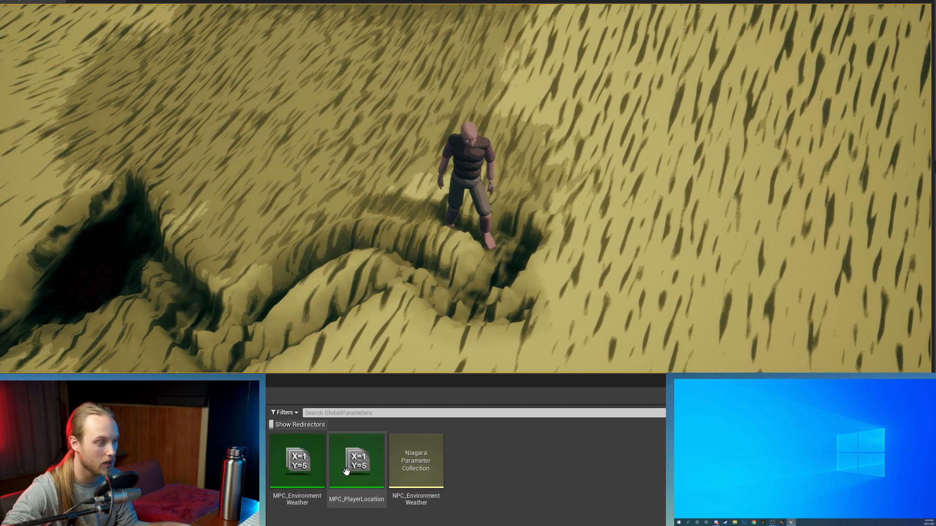
# Step: Inspect the MPC_PlayerLocation parameter collection
pyautogui.doubleClick(298, 459)
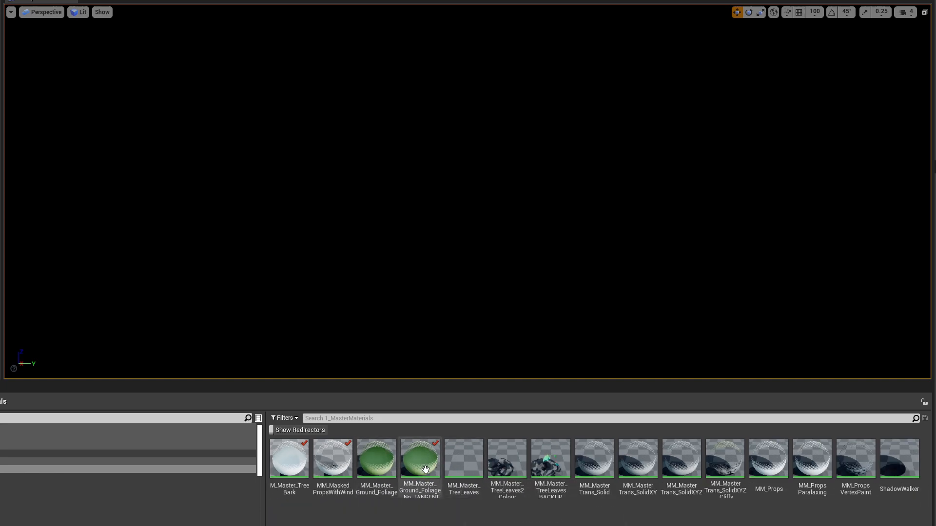
# Step: Open MM_Master_Ground_Foliage_No_TANGENT and bring the SimpleGrassWind section into view
pyautogui.doubleClick(419, 459)
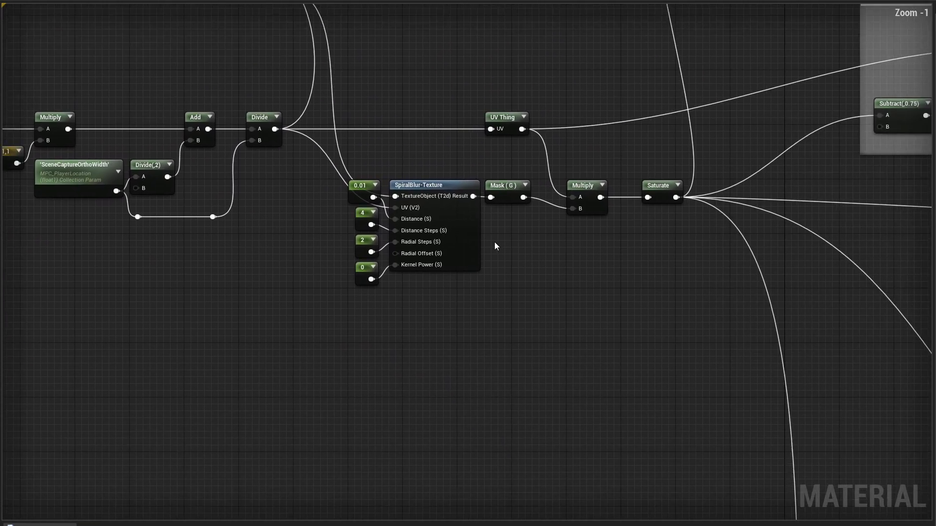
pyautogui.scroll(3)
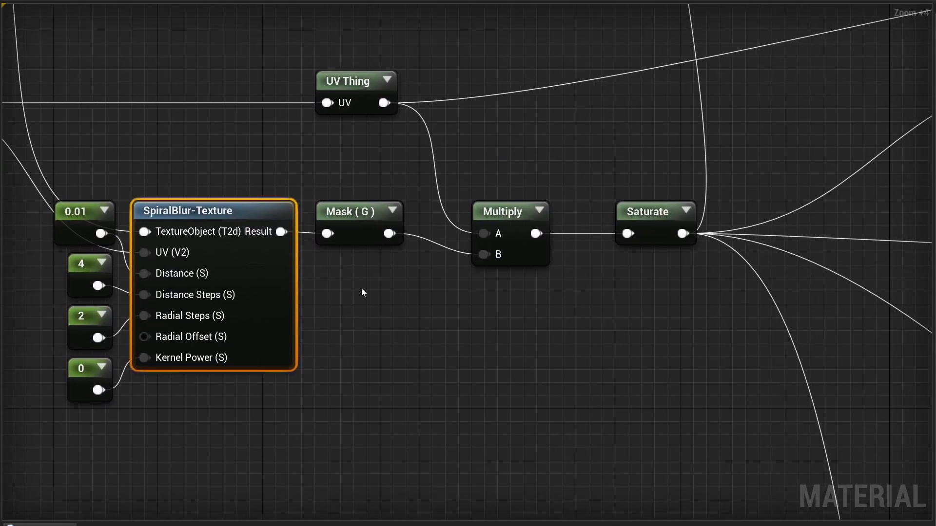
pyautogui.click(349, 212)
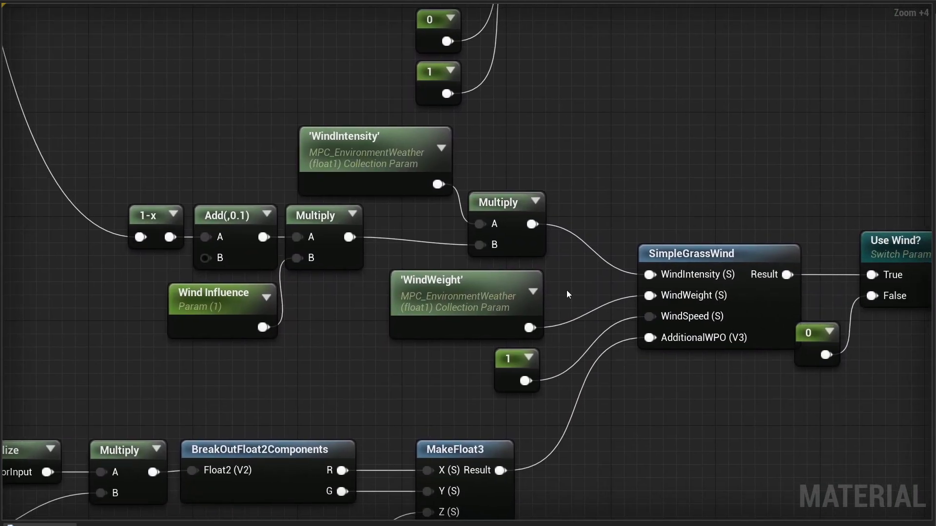
pyautogui.scroll(3)
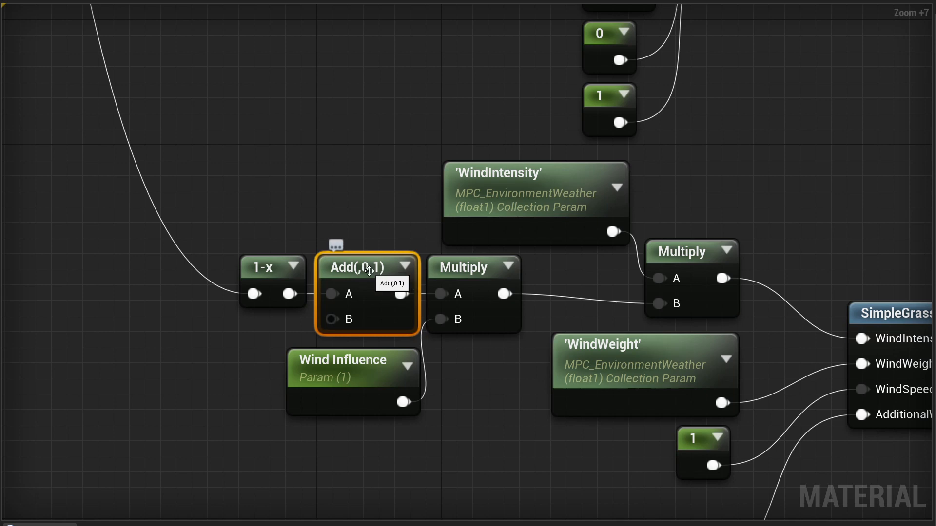
pyautogui.moveTo(390, 220)
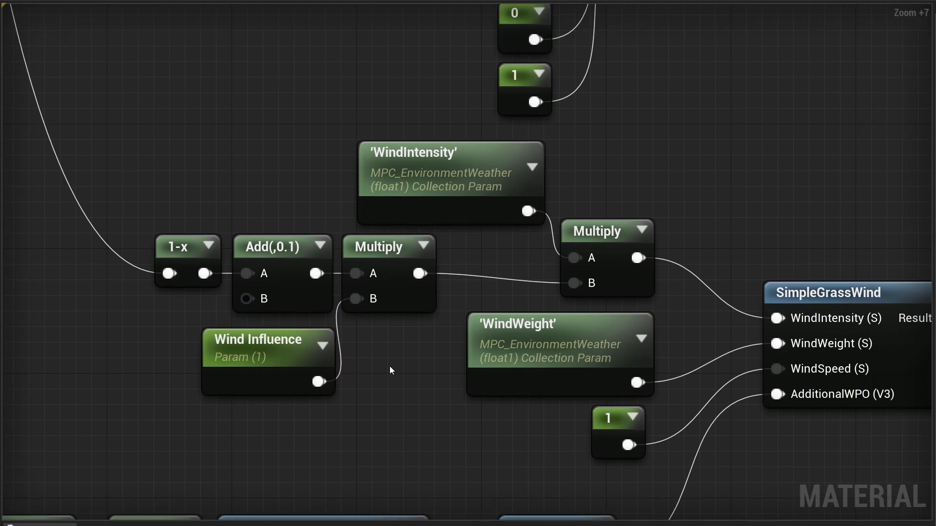
pyautogui.scroll(-3)
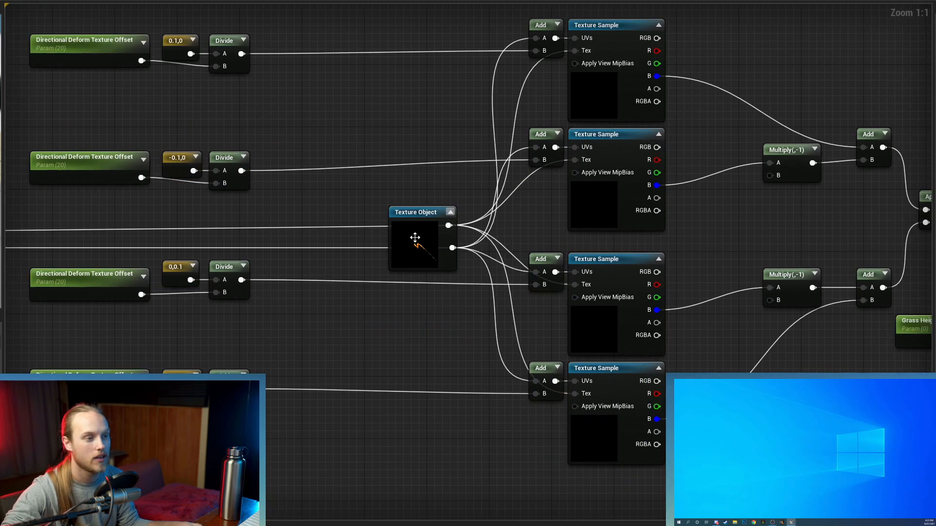
pyautogui.scroll(-3)
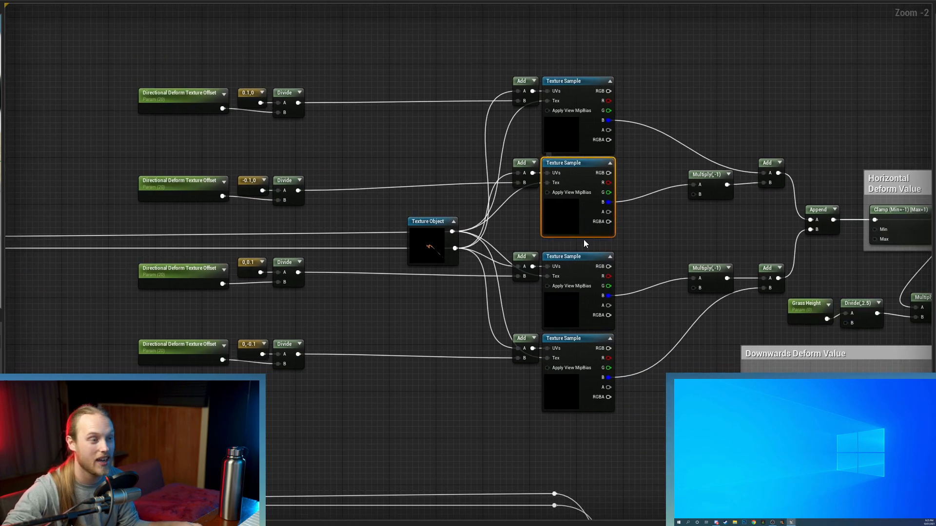
pyautogui.scroll(3)
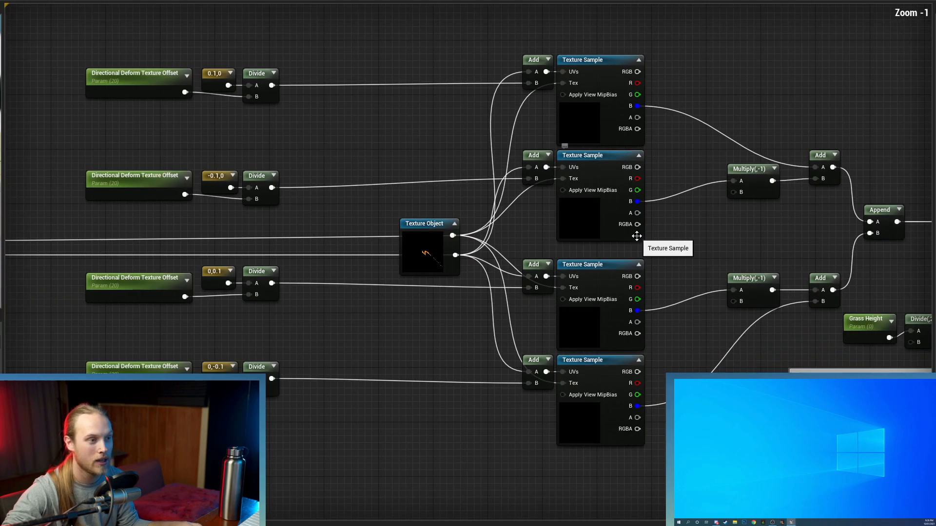
pyautogui.scroll(3)
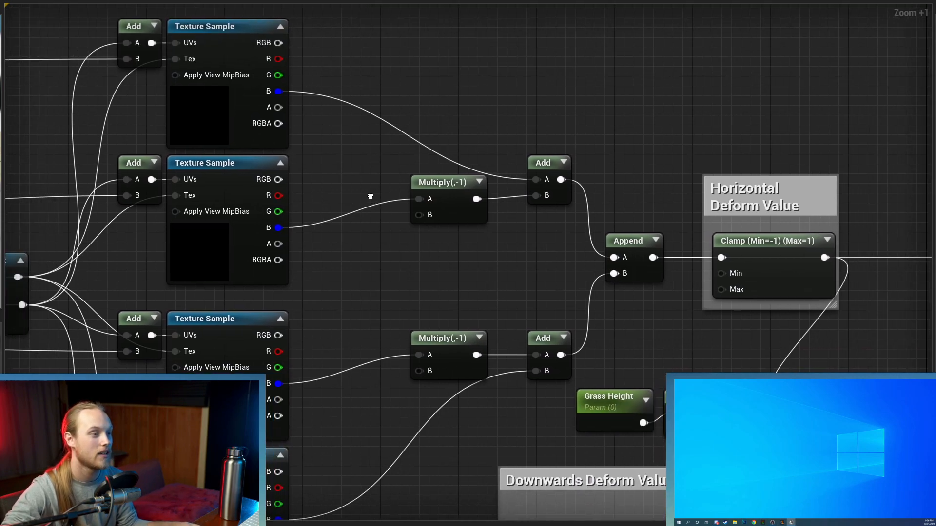
pyautogui.scroll(-3)
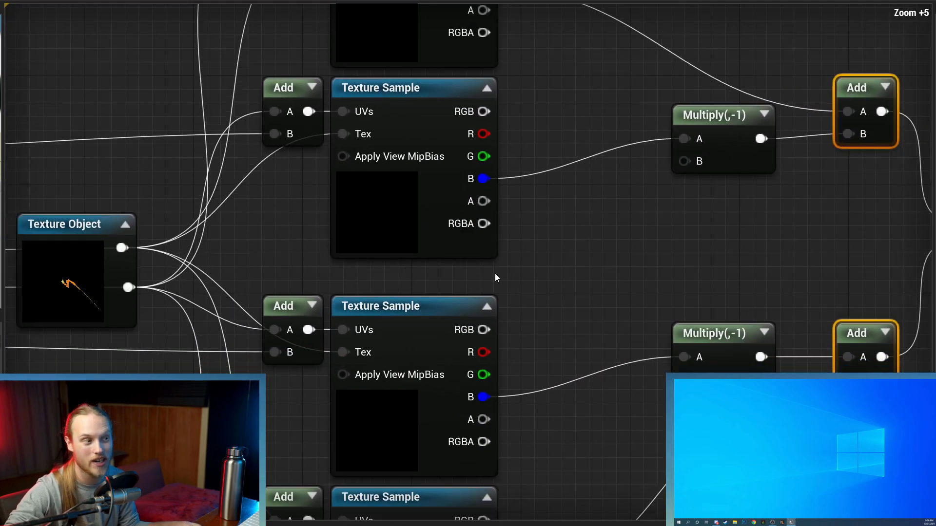
pyautogui.scroll(-3)
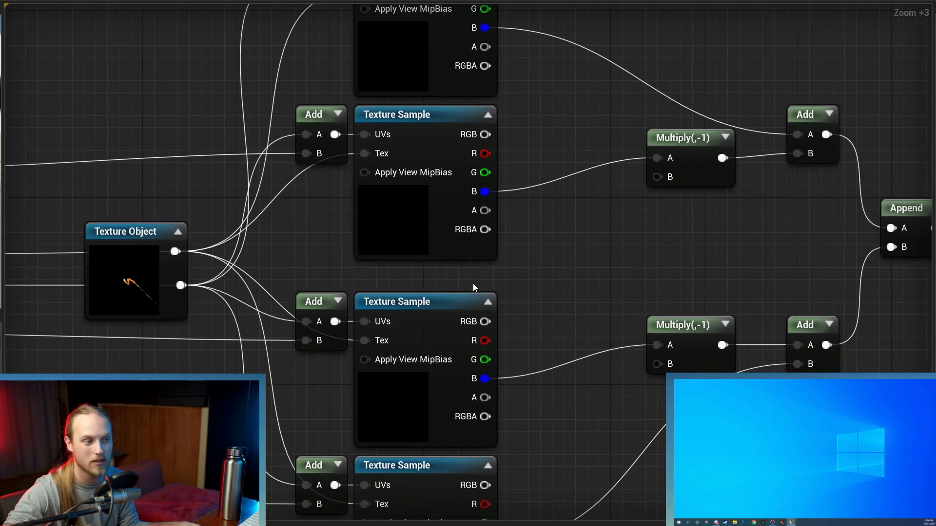
pyautogui.scroll(-3)
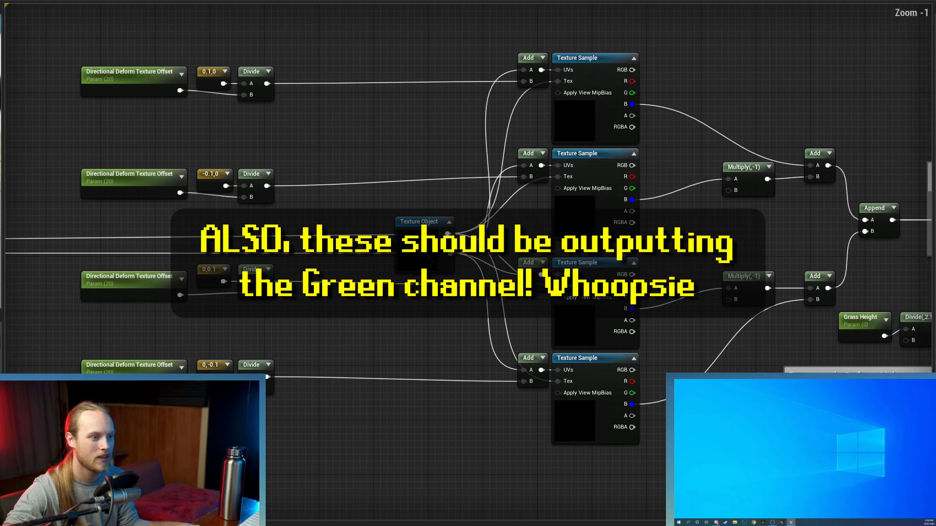
pyautogui.scroll(-3)
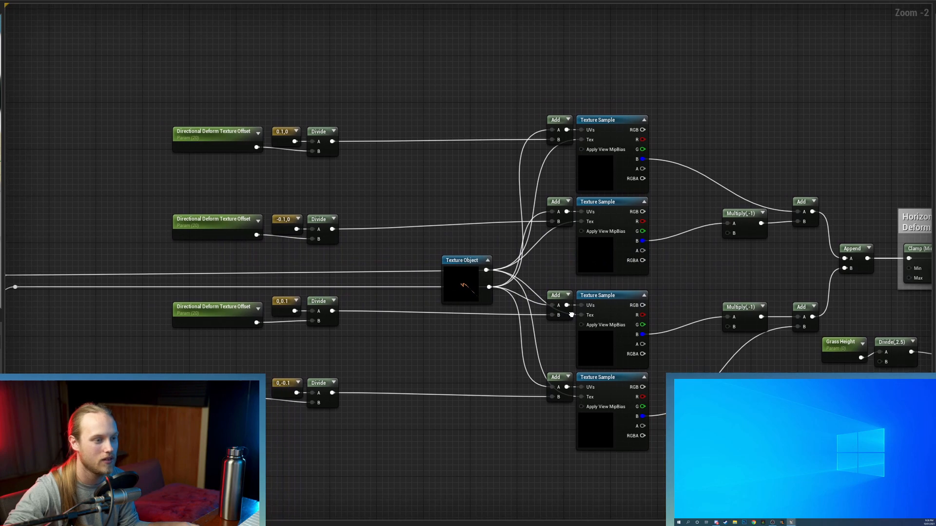
pyautogui.scroll(3)
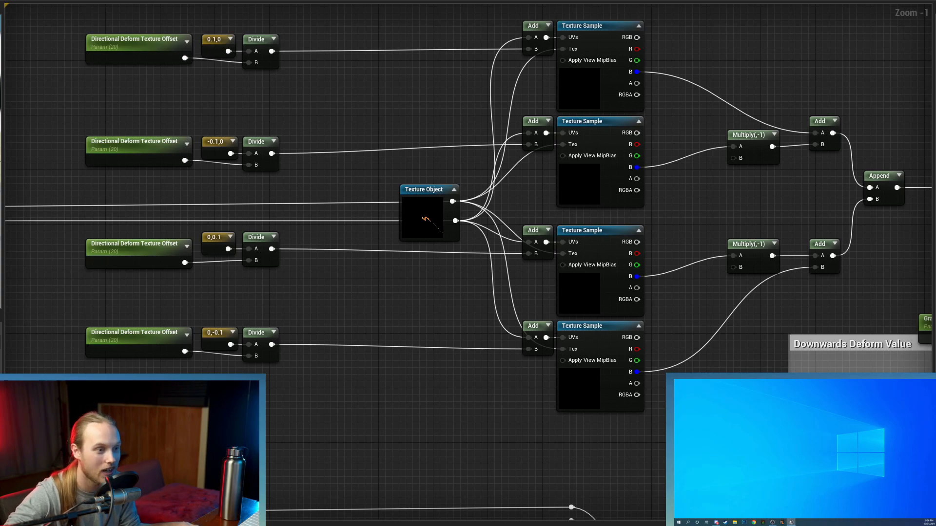
pyautogui.scroll(-3)
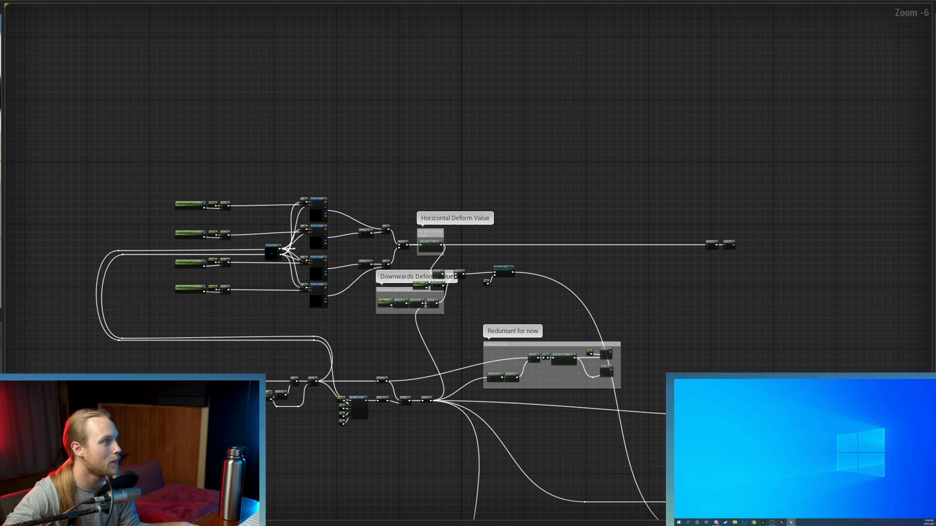